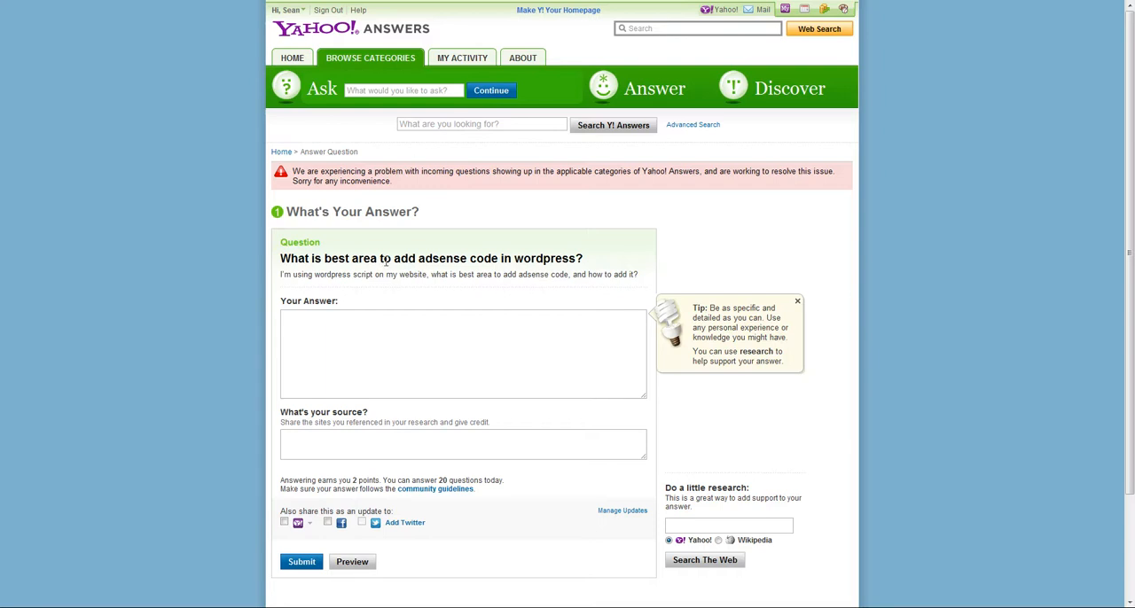
pyautogui.moveTo(589, 260)
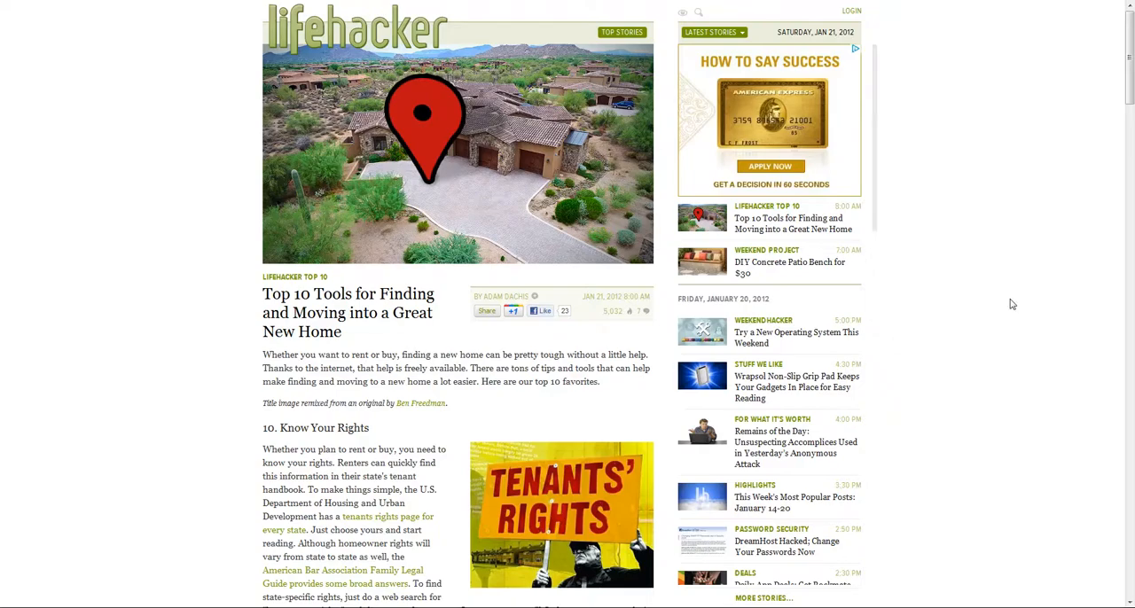
pyautogui.moveTo(989, 365)
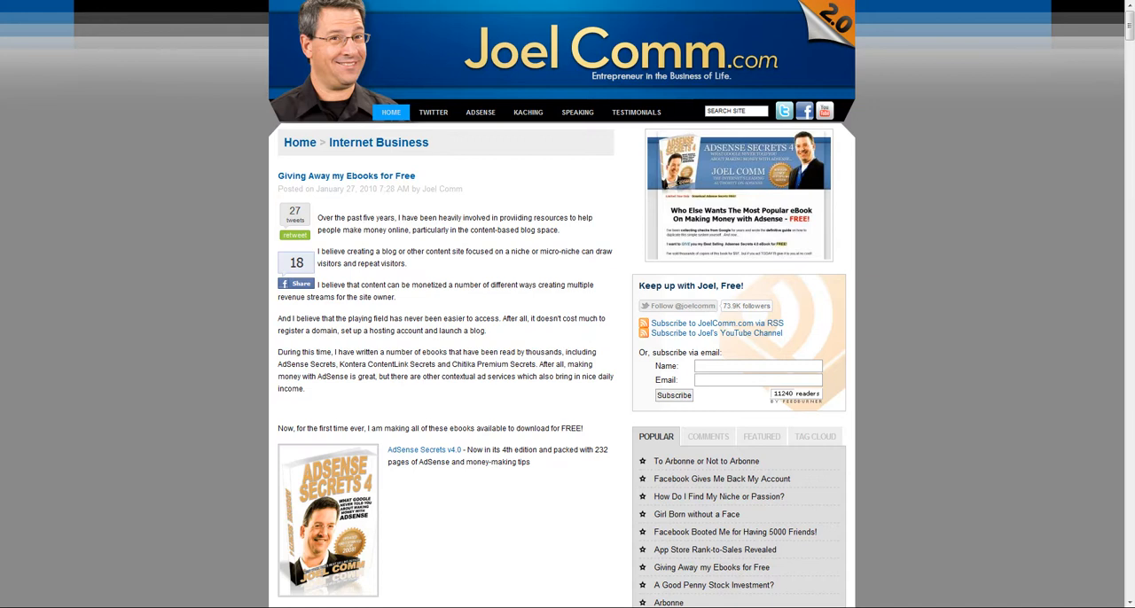
pyautogui.moveTo(461, 276)
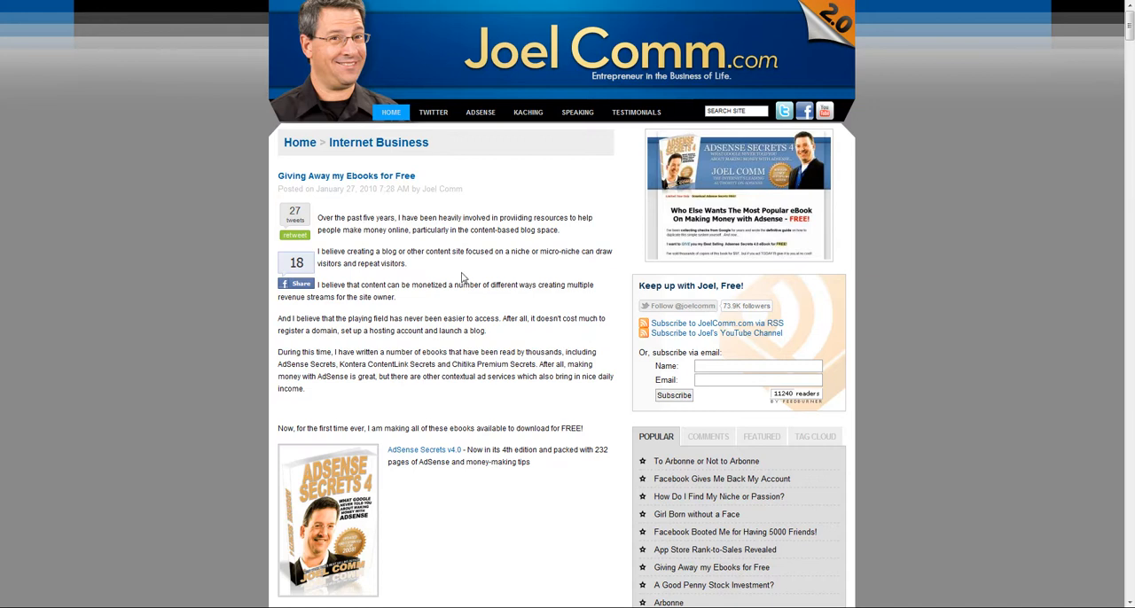
# Scroll the free-ebooks post down to the AdSense Secrets and Kontera ContentLink Secrets titles
pyautogui.scroll(-3)
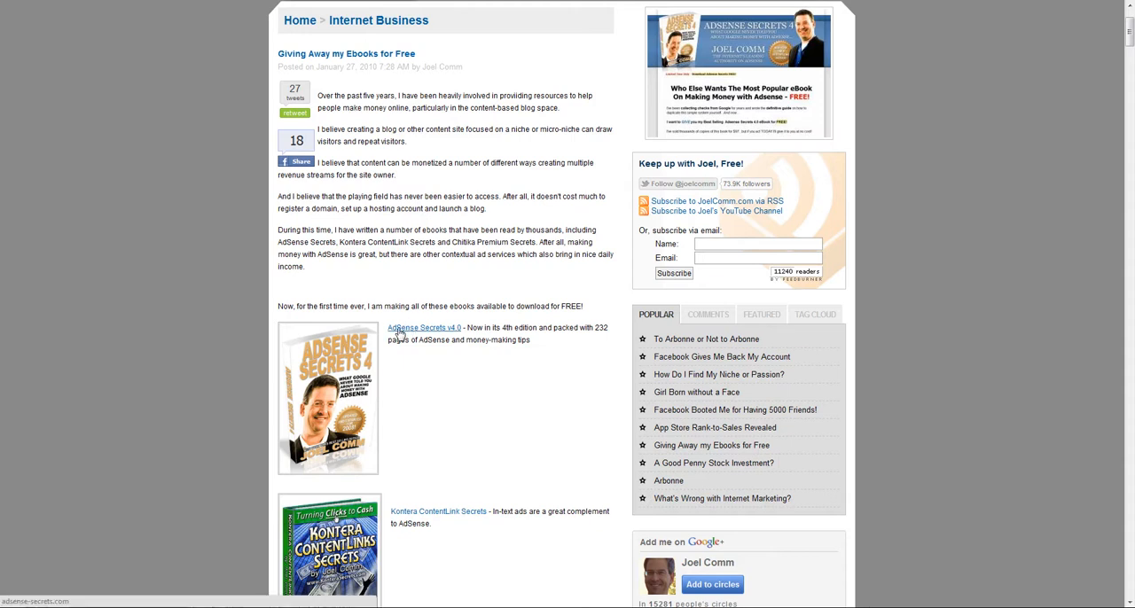
pyautogui.moveTo(369, 438)
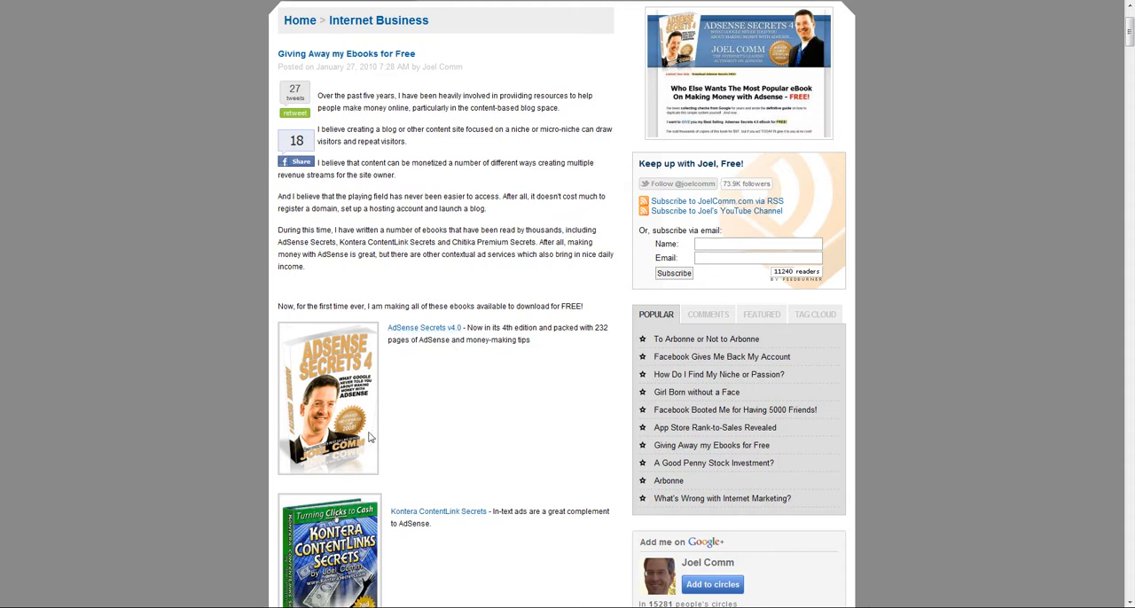
pyautogui.moveTo(497, 388)
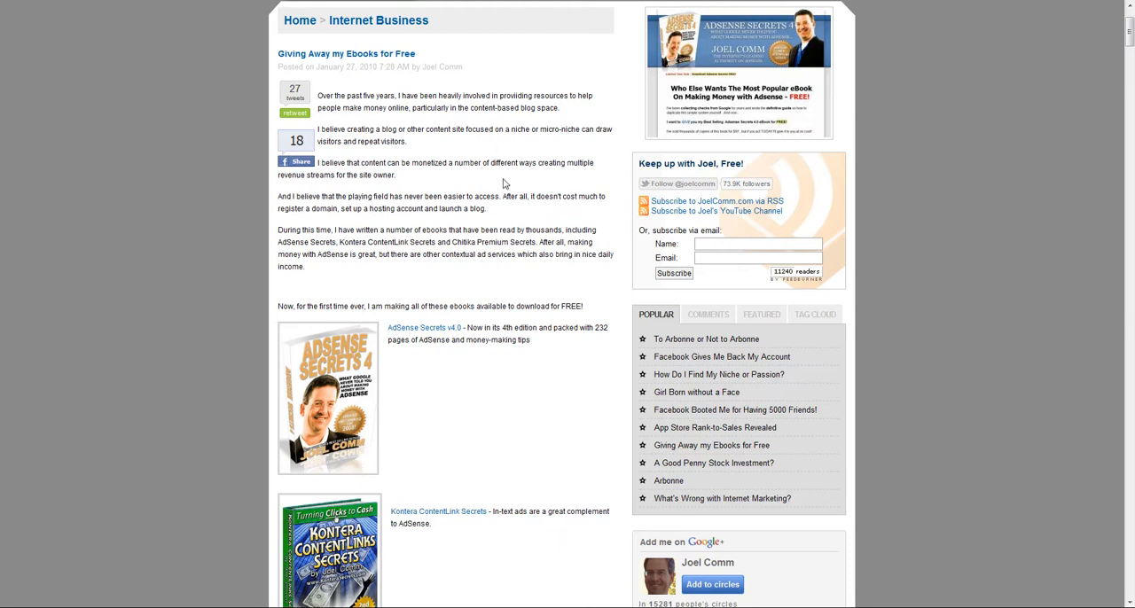
pyautogui.moveTo(497, 199)
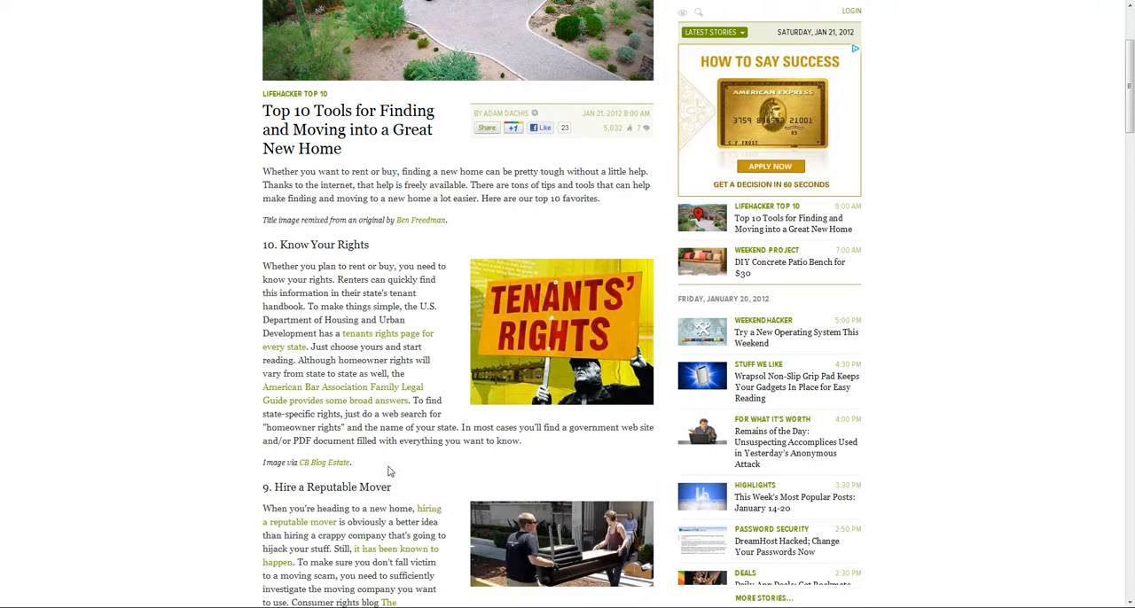
# Scroll the Lifehacker moving-tools article down to the related stories and back up slightly
pyautogui.scroll(-3)
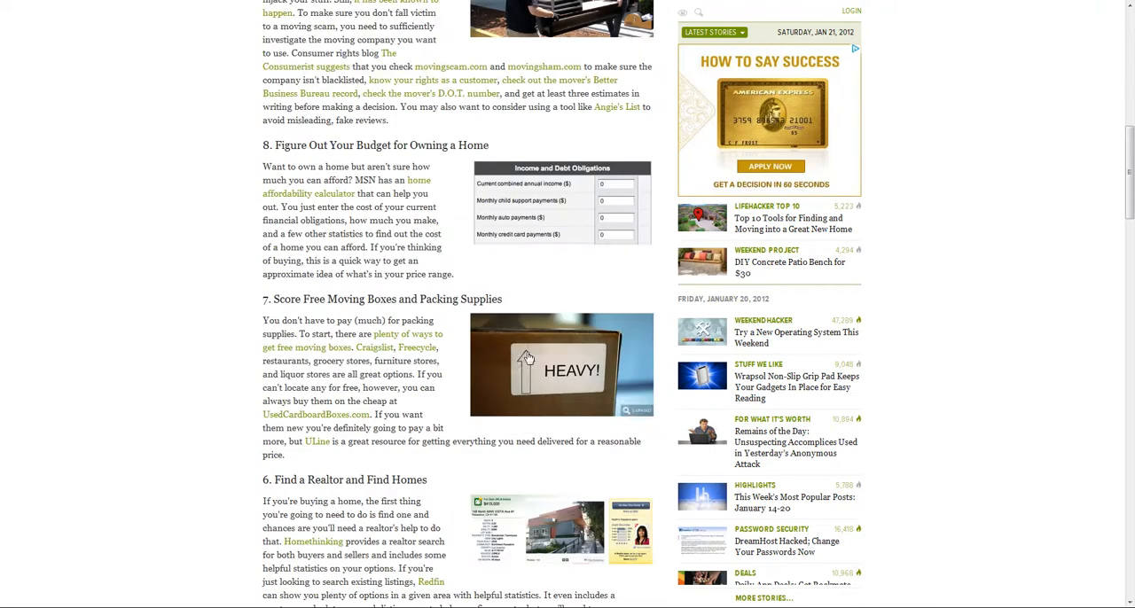
pyautogui.scroll(-3)
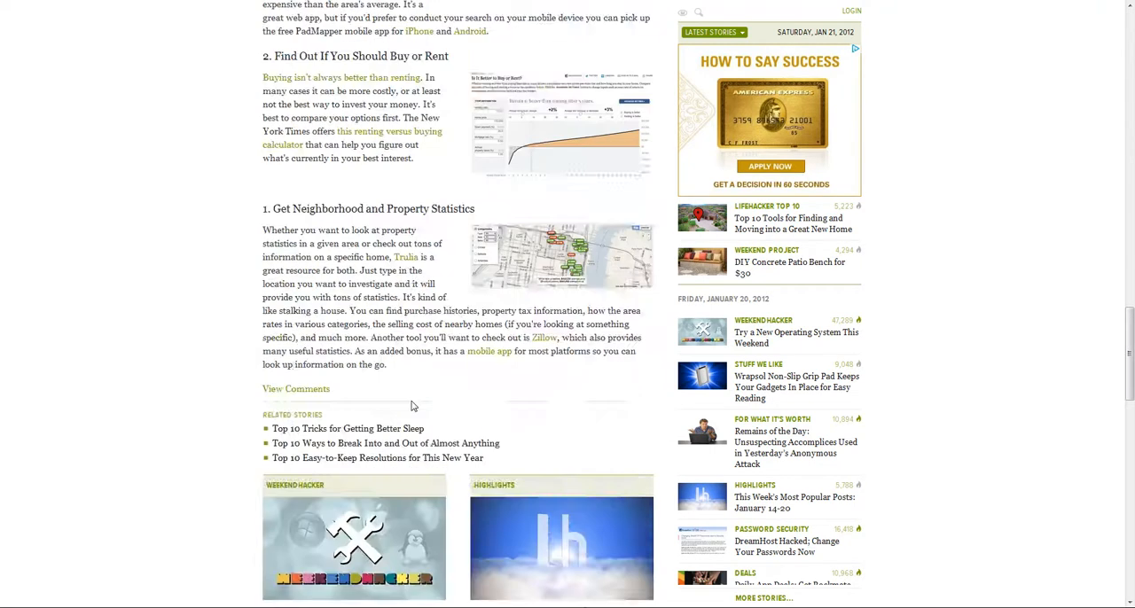
pyautogui.scroll(-3)
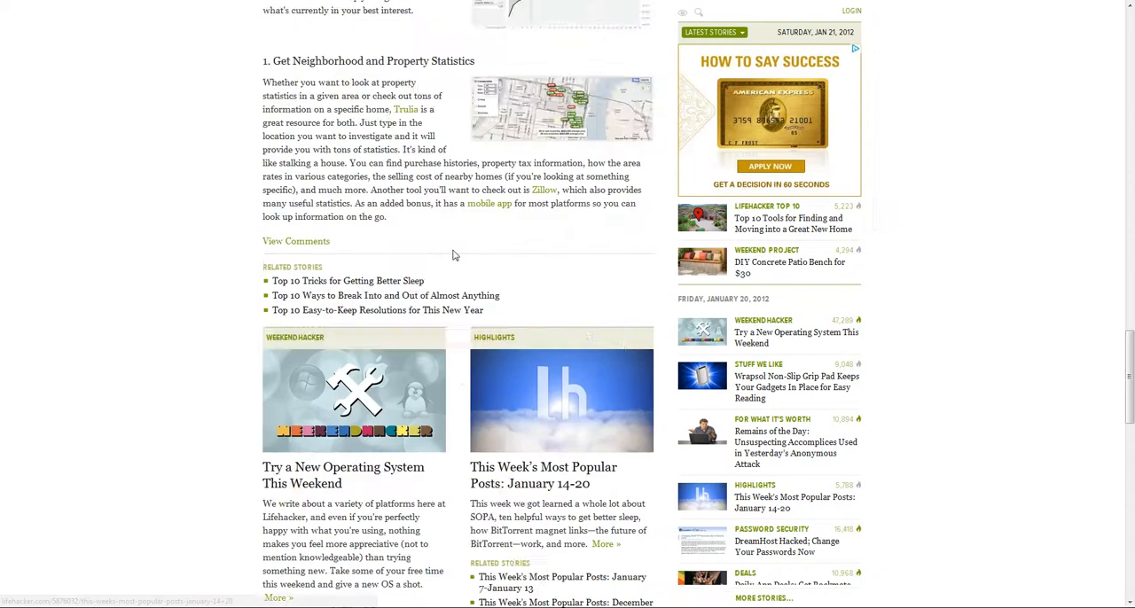
pyautogui.scroll(3)
pyautogui.write('masha')
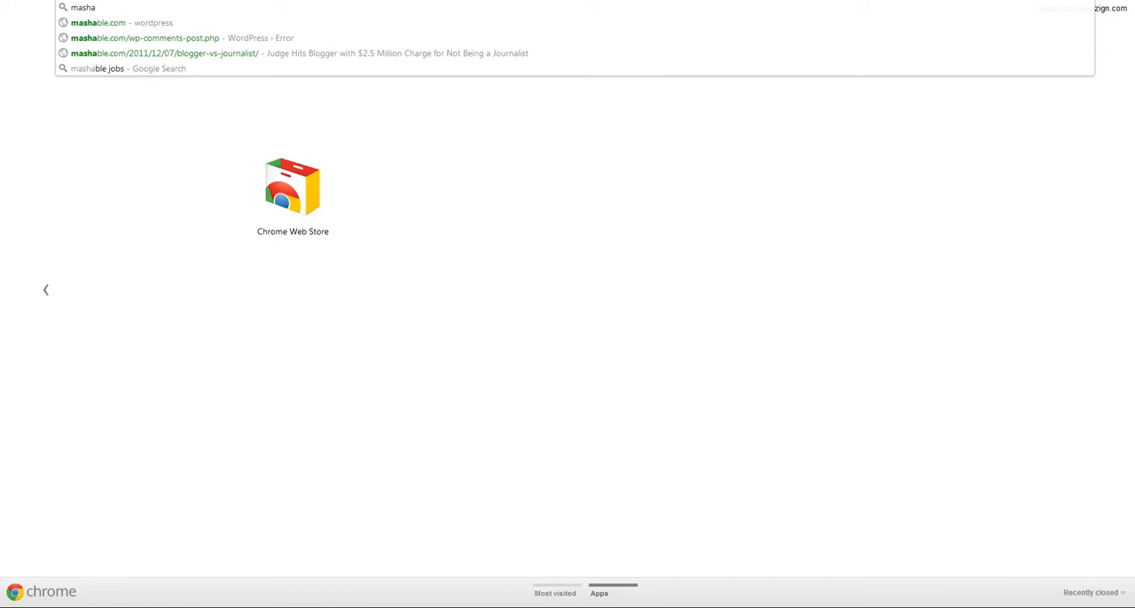
# Go to mashable.com from the suggestions and open 'The Week That Killed SOPA: A Timeline'
pyautogui.click(114, 24)
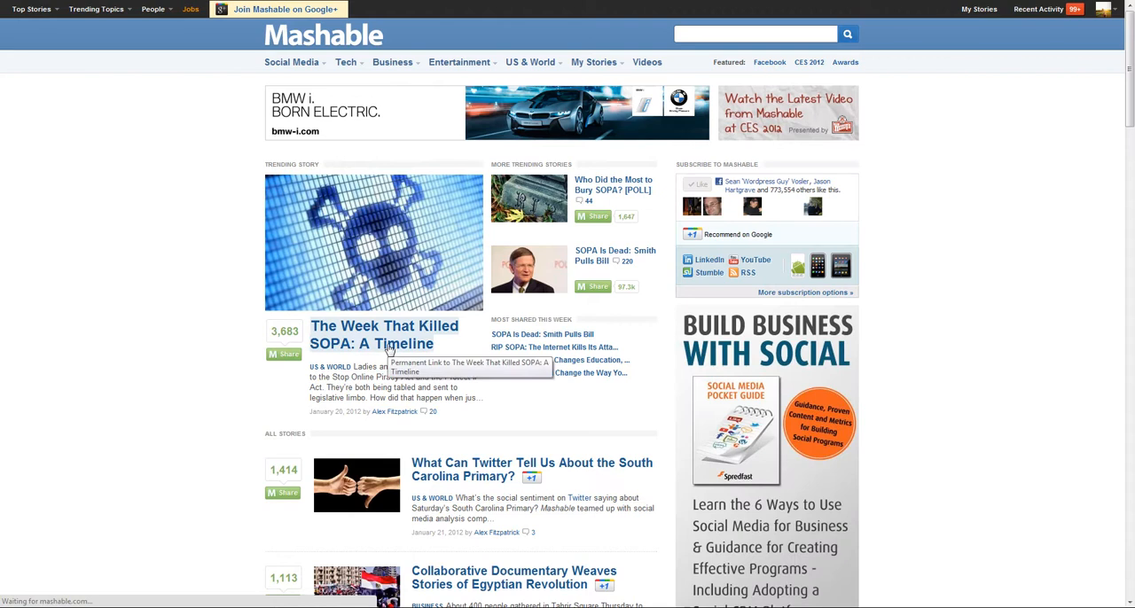
pyautogui.click(372, 336)
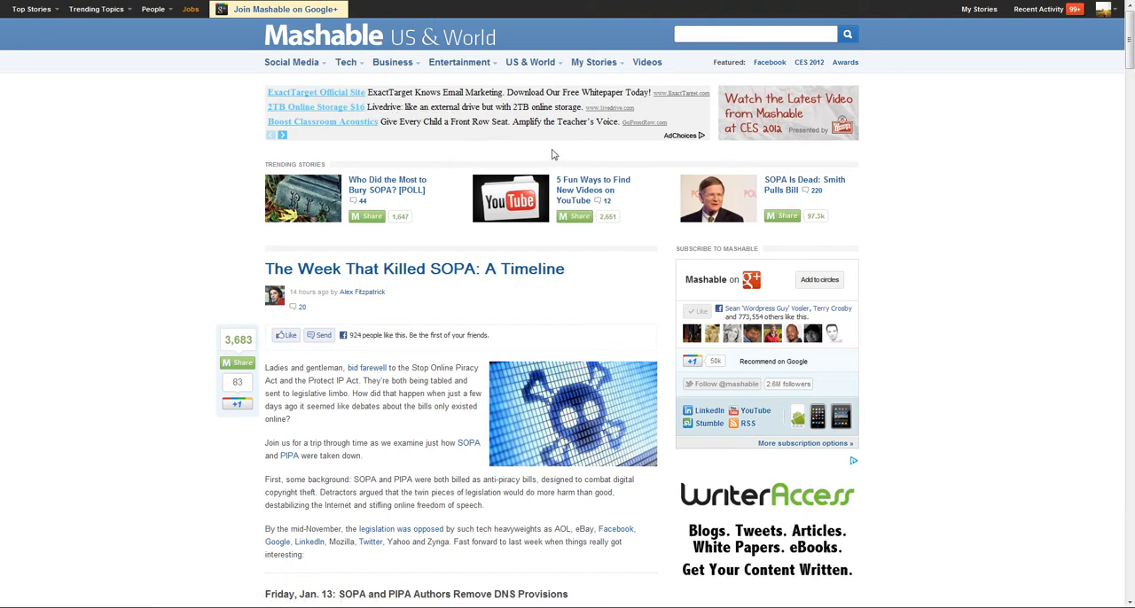
pyautogui.moveTo(646, 149)
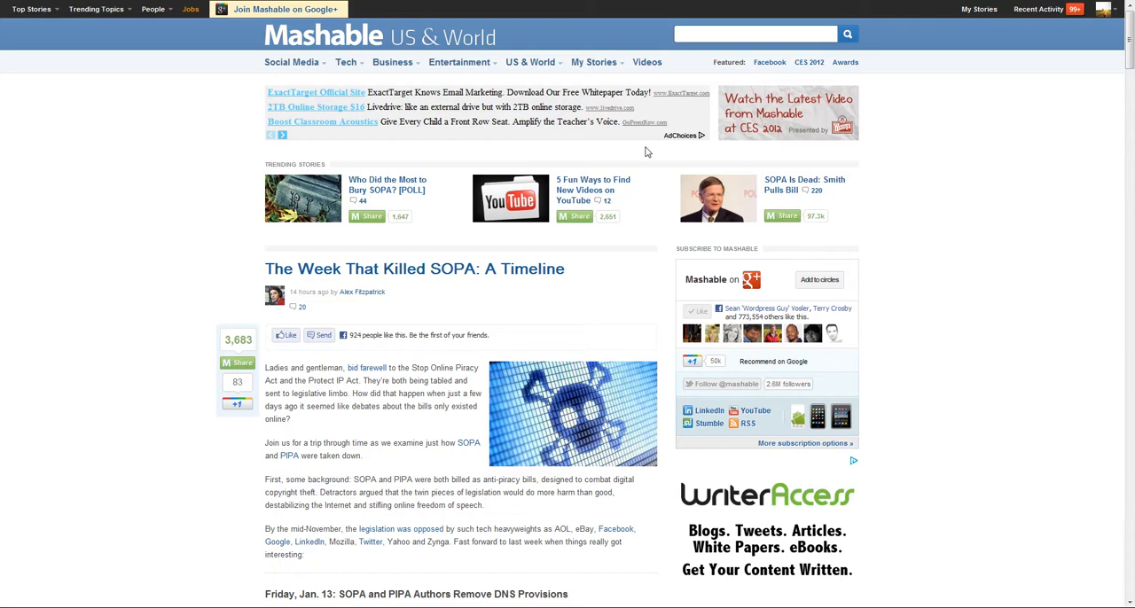
# Scroll down through the SOPA timeline article and its ad placements
pyautogui.scroll(-3)
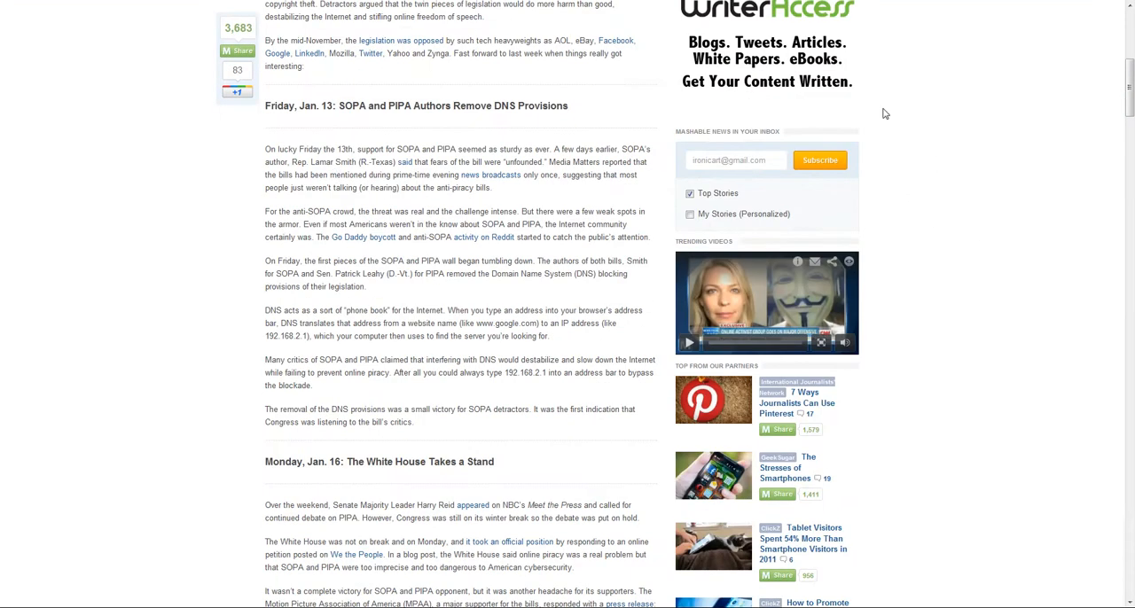
pyautogui.scroll(-3)
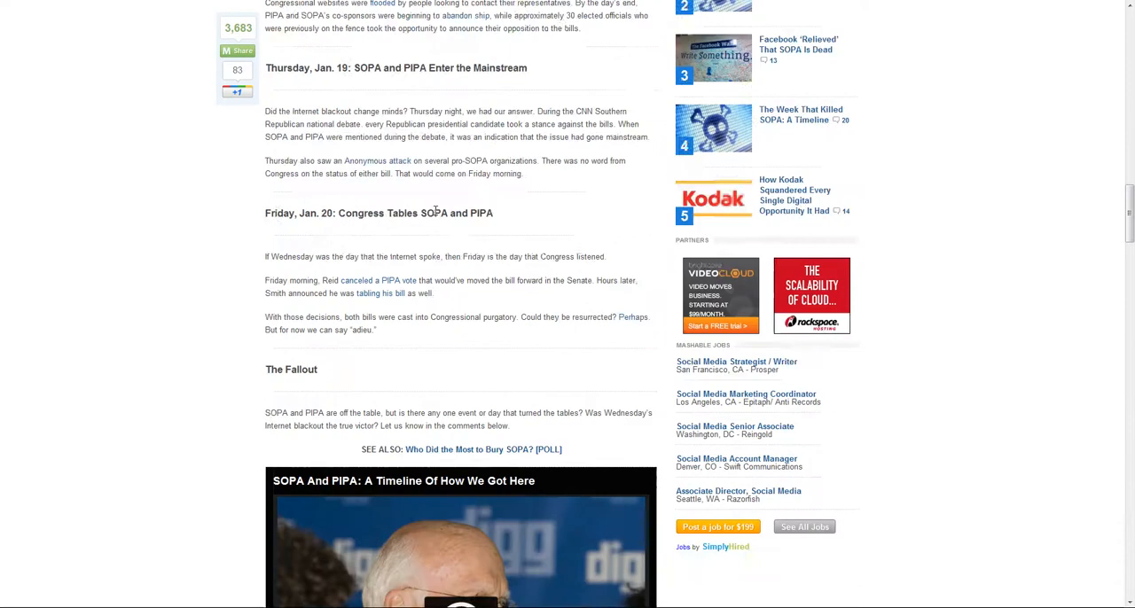
pyautogui.scroll(-3)
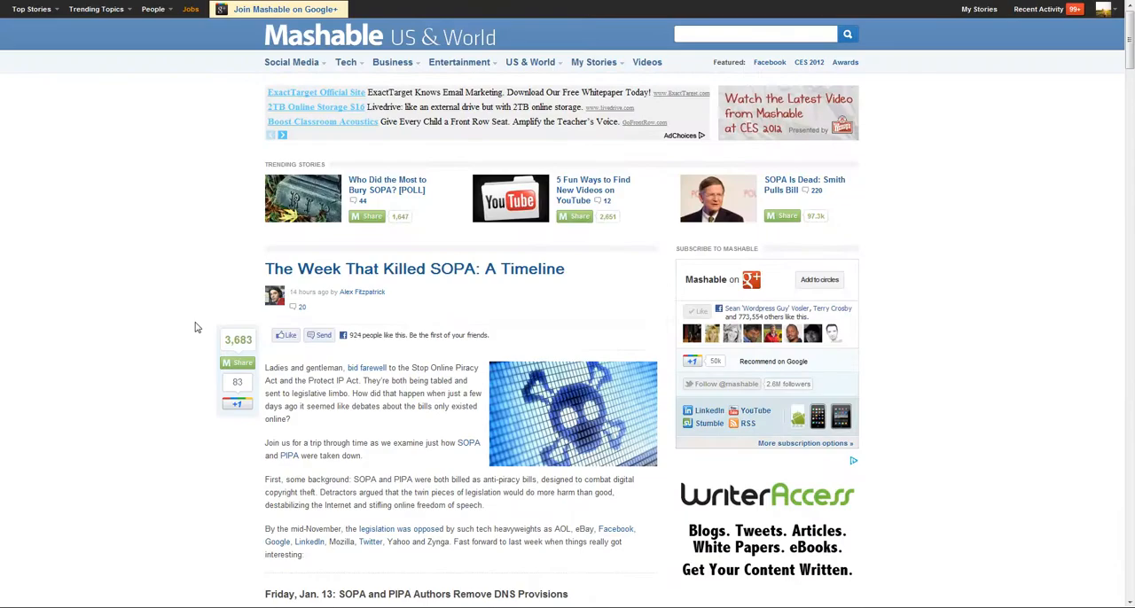
pyautogui.scroll(-3)
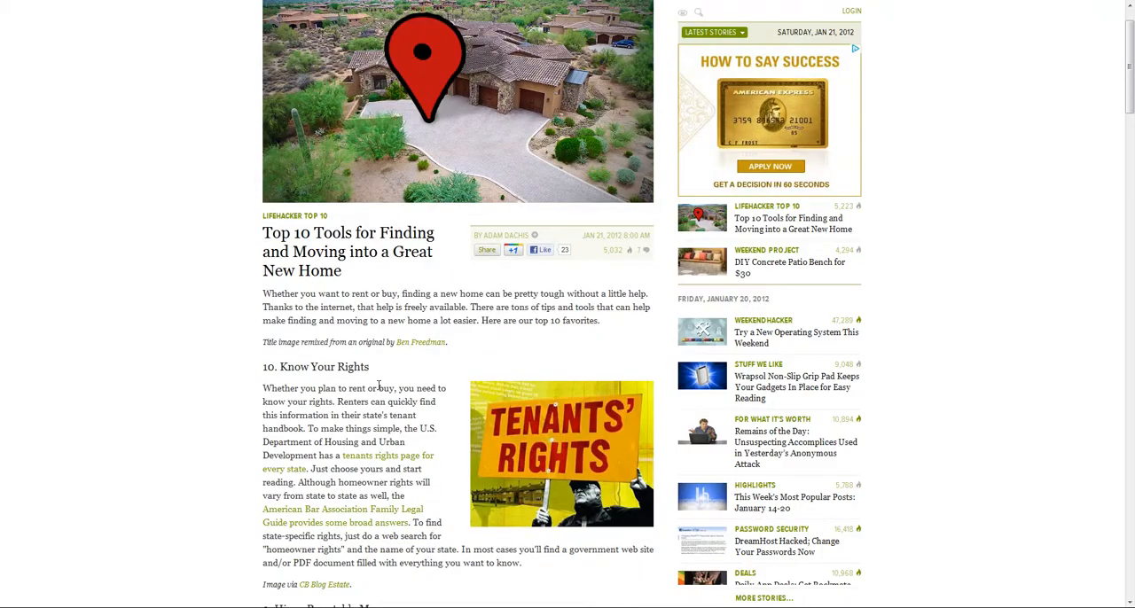
pyautogui.moveTo(516, 248)
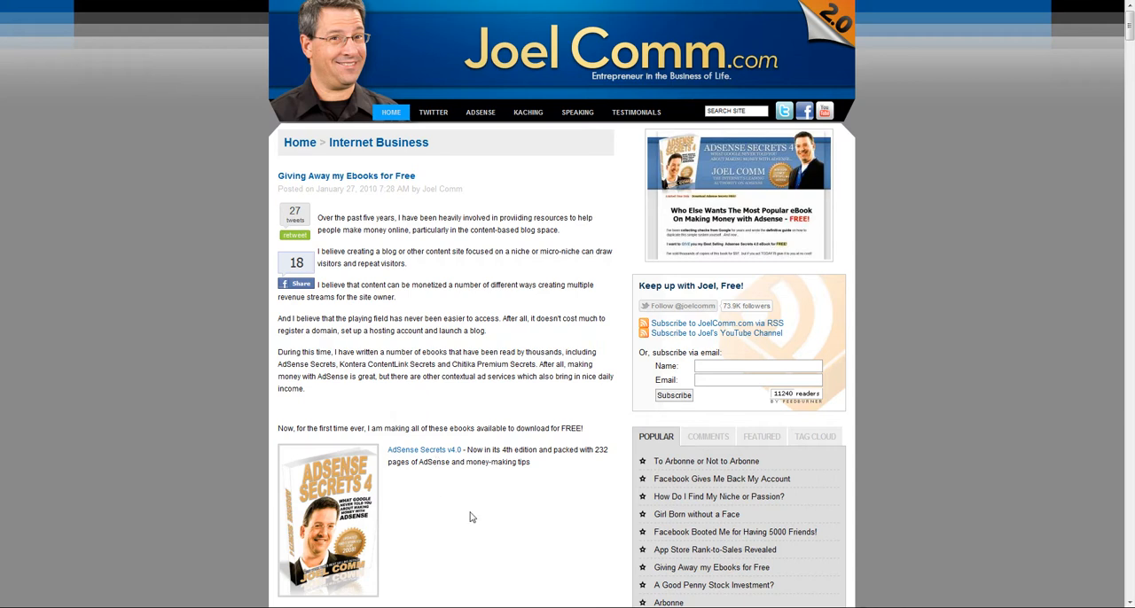
pyautogui.moveTo(464, 190)
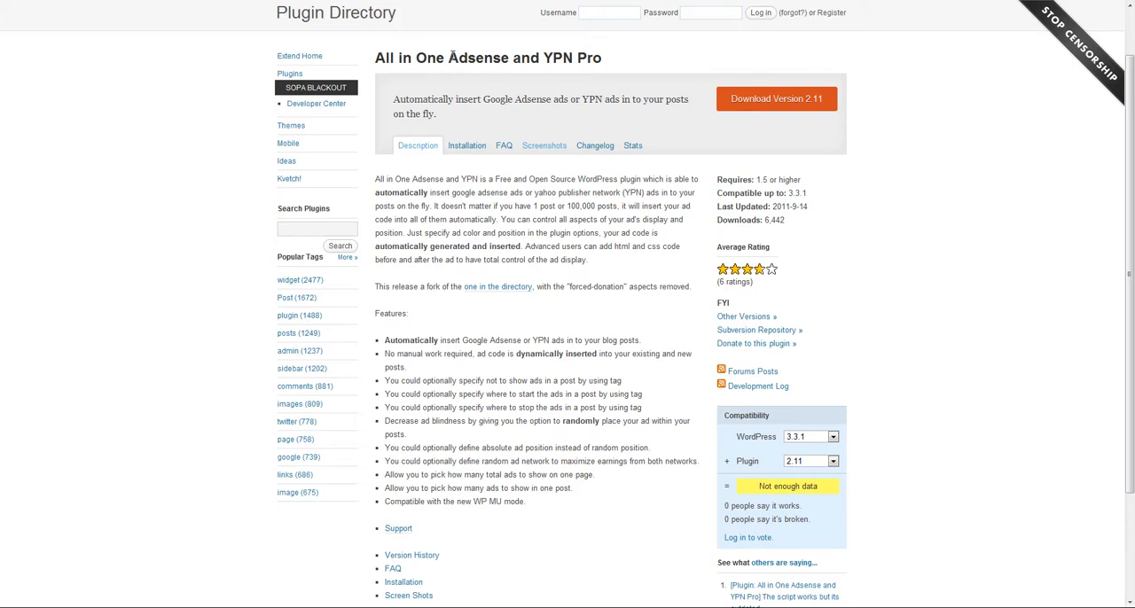
pyautogui.moveTo(647, 56)
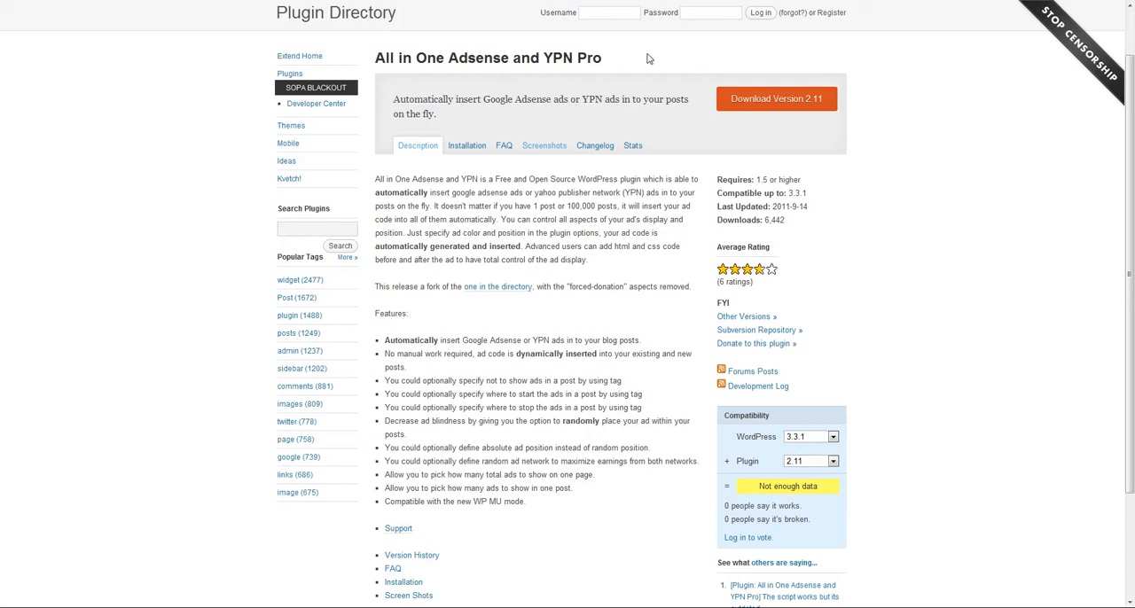
pyautogui.moveTo(528, 191)
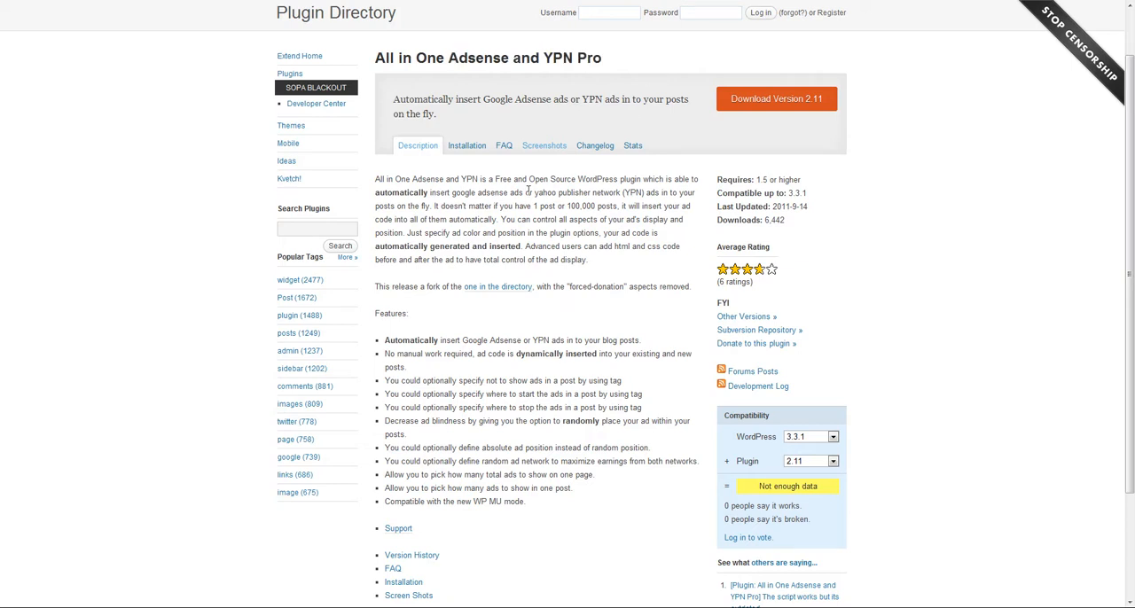
# Scroll through the All in One Adsense and YPN Pro description and feature list, then back up
pyautogui.scroll(-3)
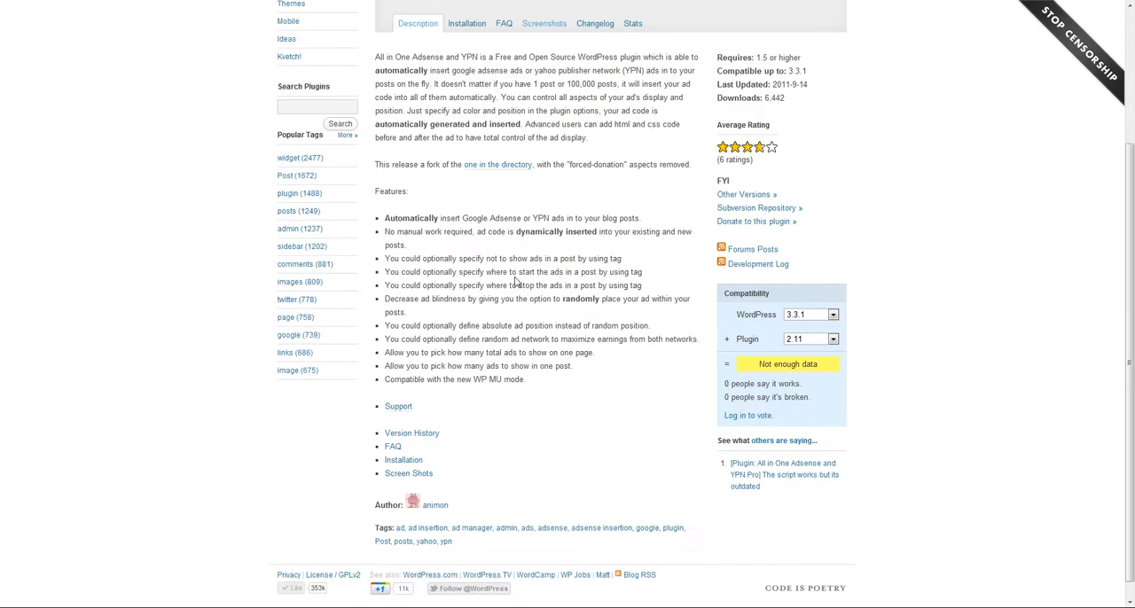
pyautogui.moveTo(454, 241)
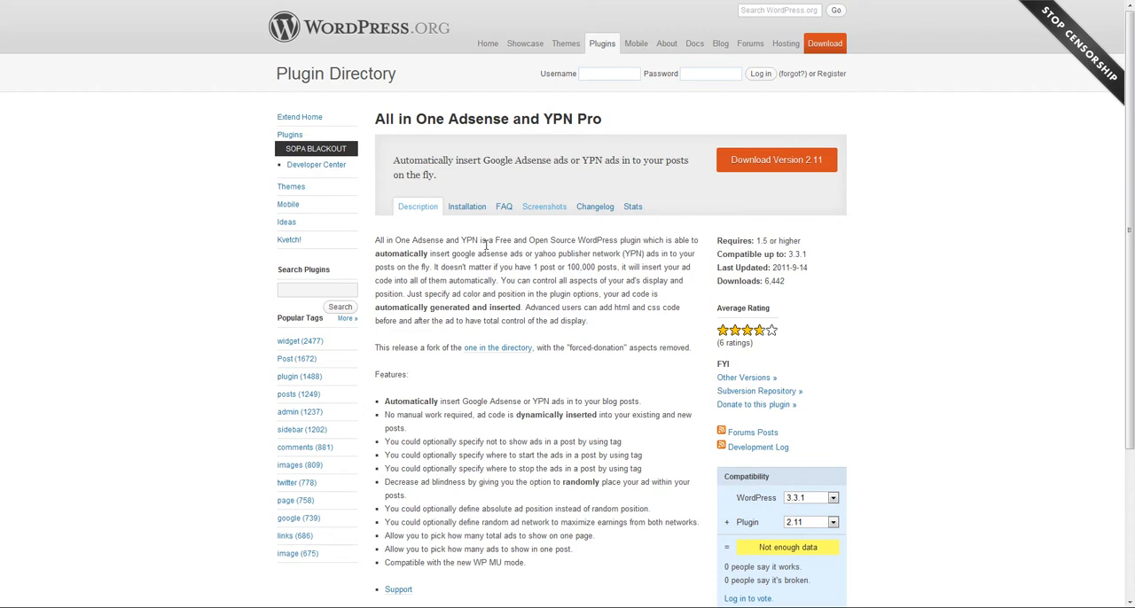
pyautogui.moveTo(546, 213)
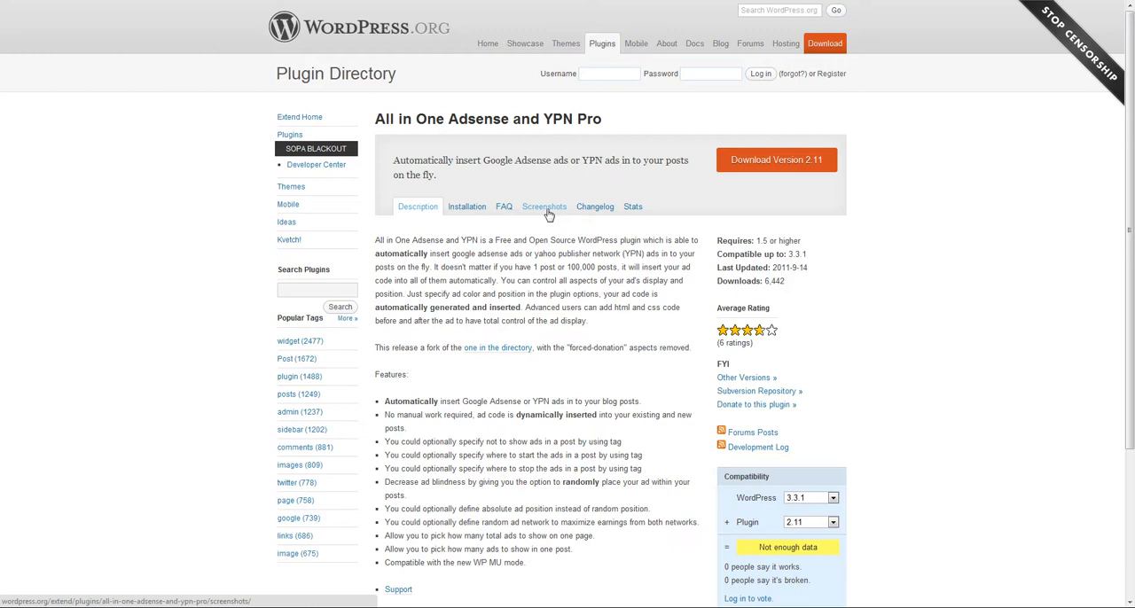
pyautogui.moveTo(523, 329)
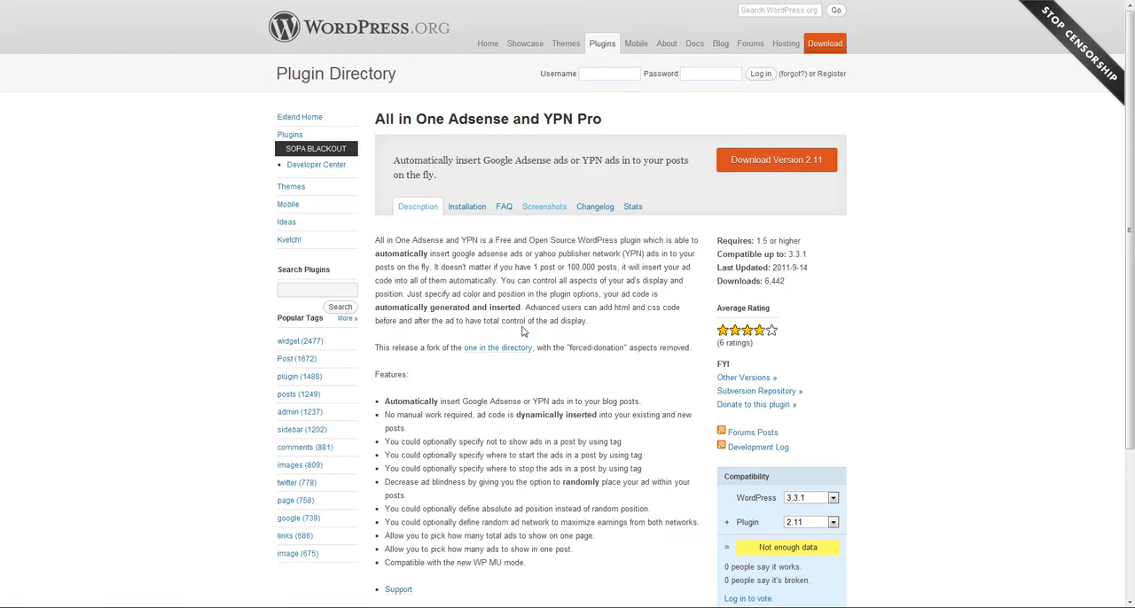
pyautogui.moveTo(563, 247)
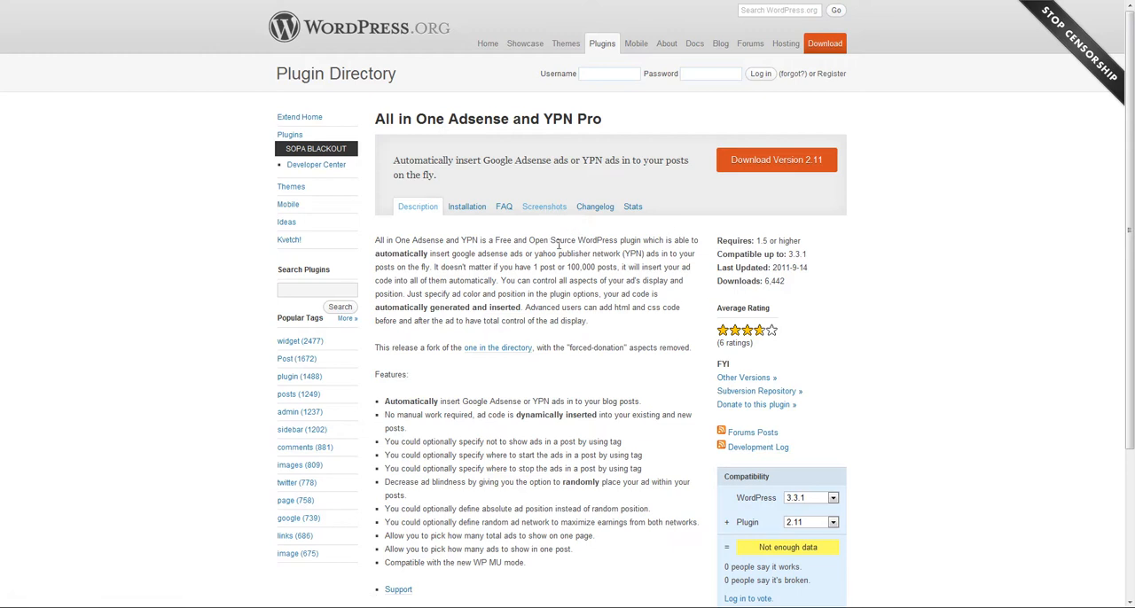
pyautogui.scroll(-3)
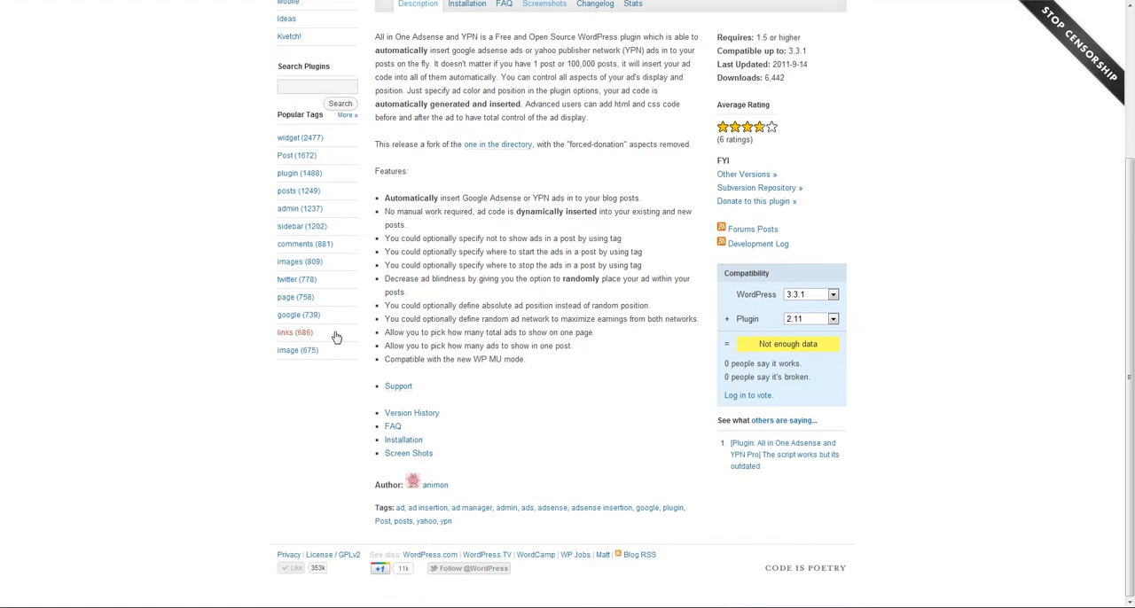
pyautogui.moveTo(511, 381)
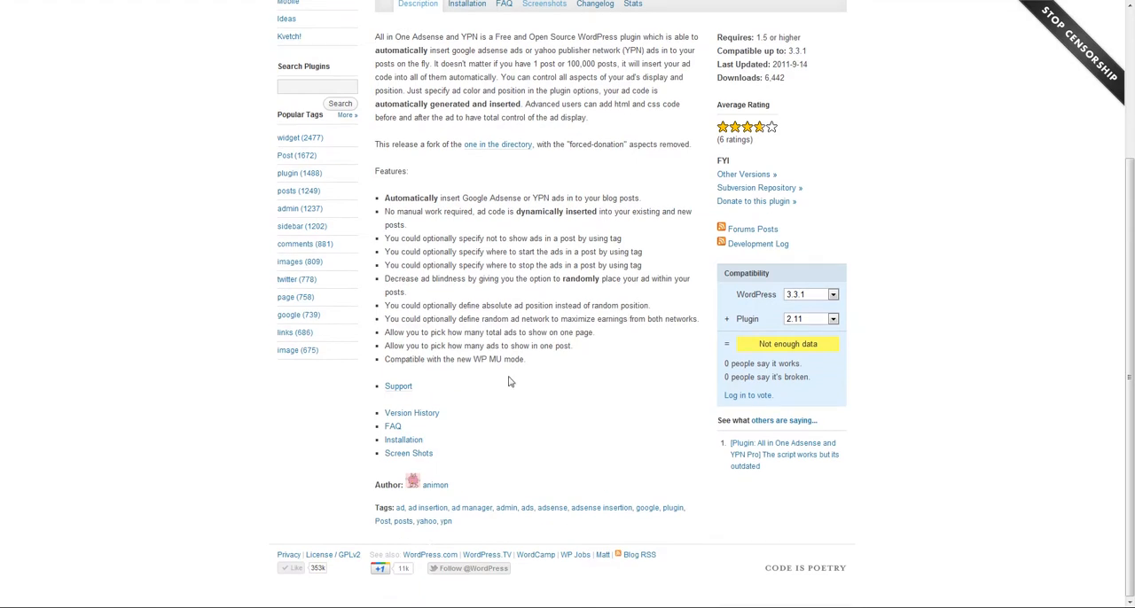
pyautogui.scroll(3)
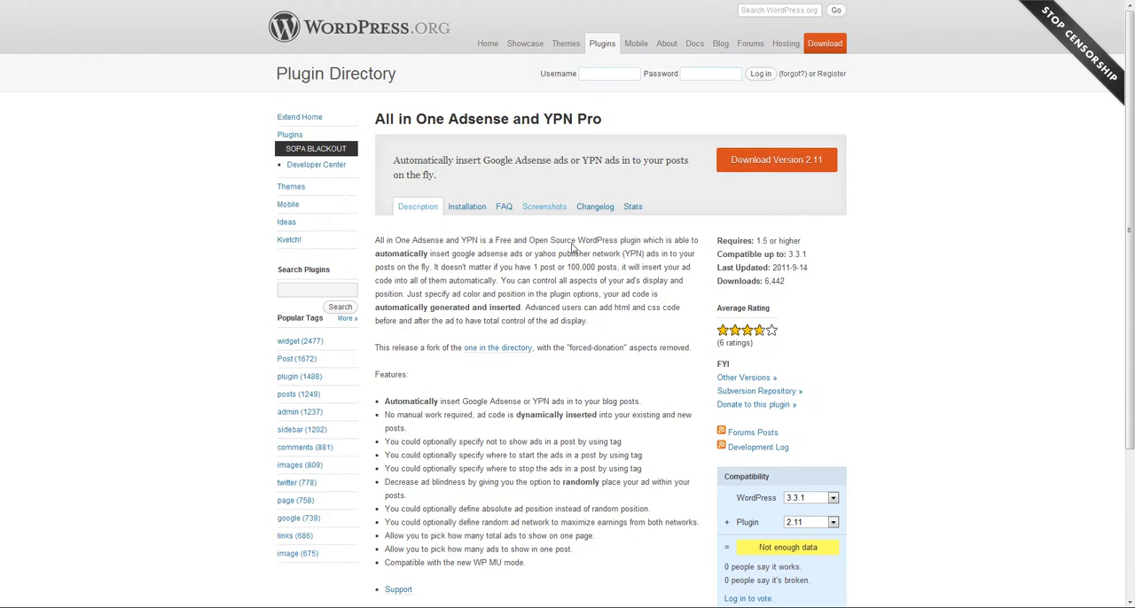
pyautogui.moveTo(685, 213)
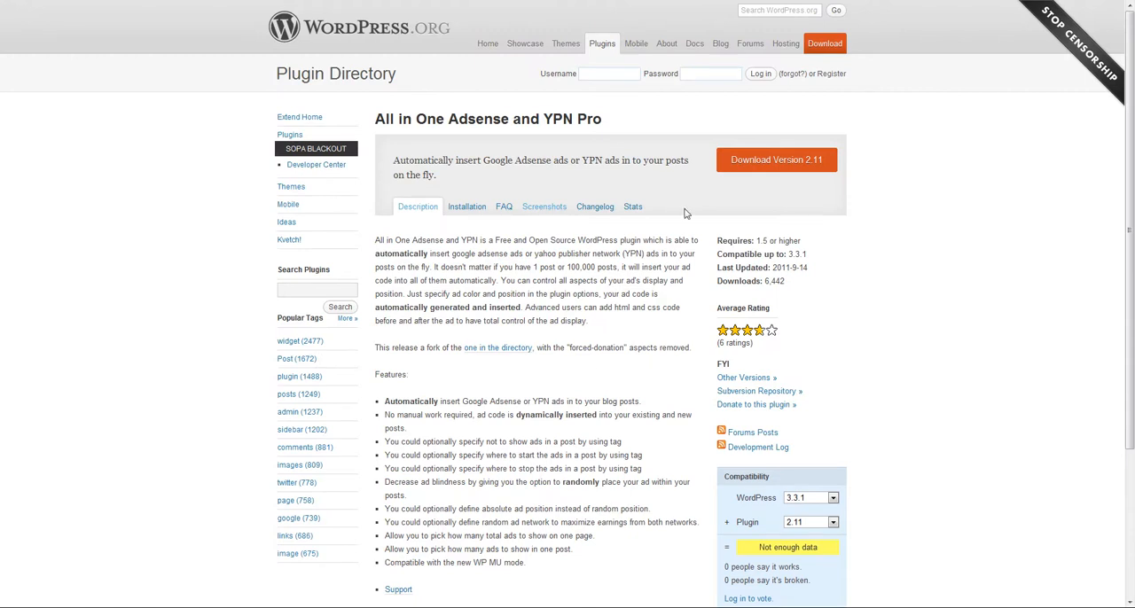
pyautogui.moveTo(643, 406)
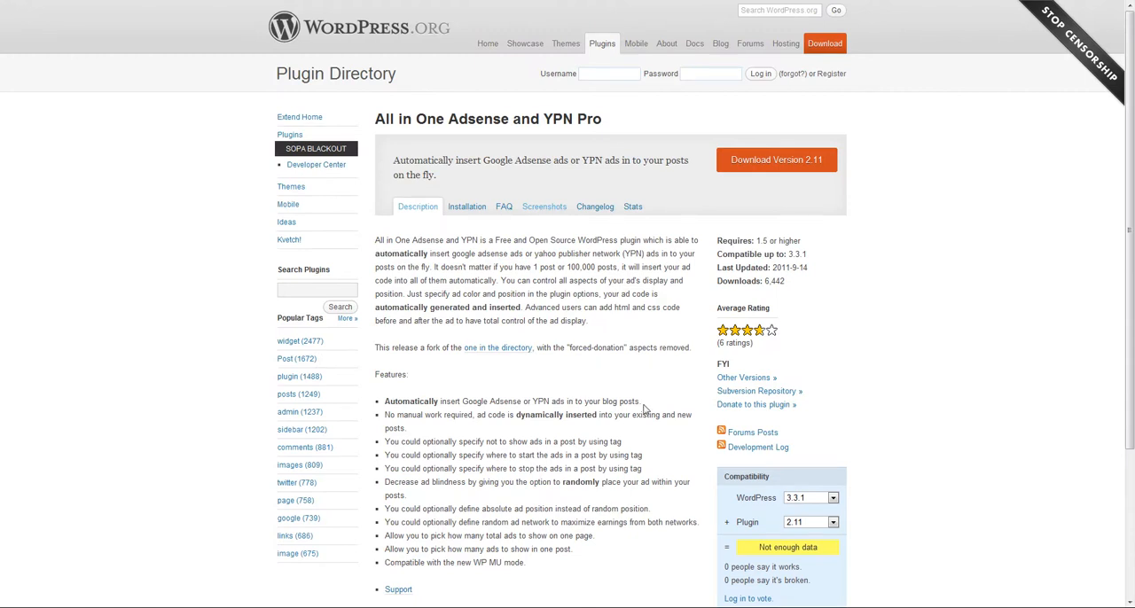
pyautogui.moveTo(638, 347)
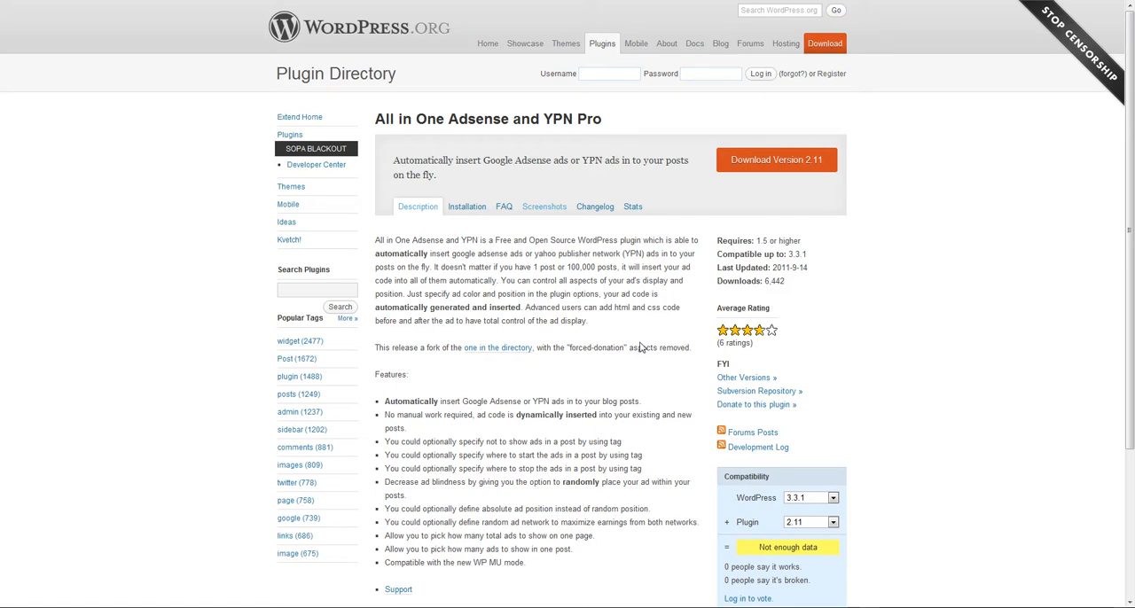
pyautogui.moveTo(631, 361)
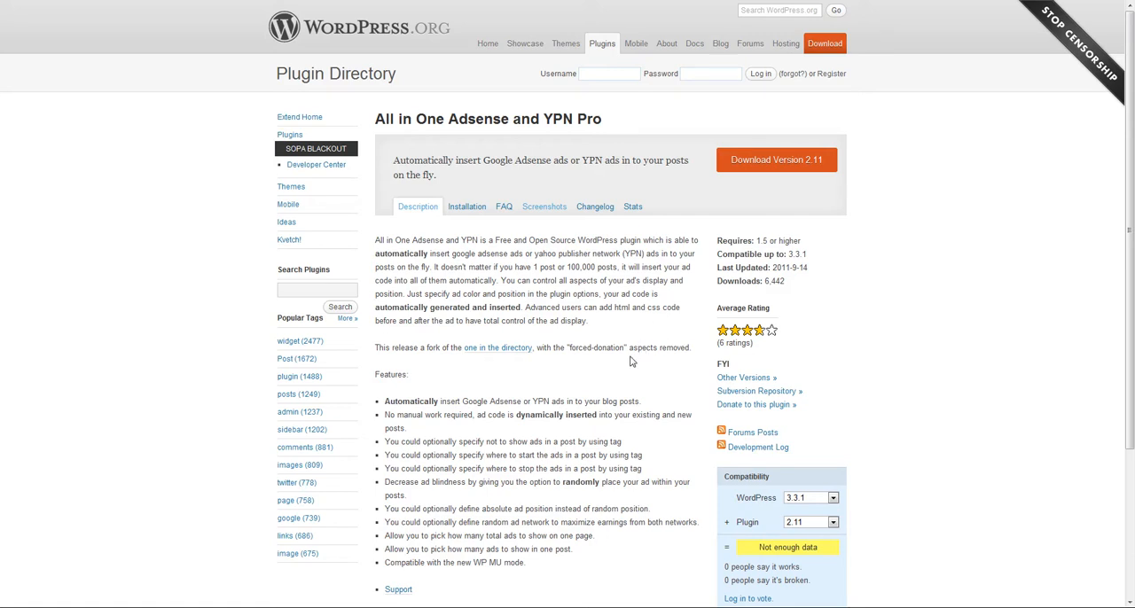
pyautogui.moveTo(592, 323)
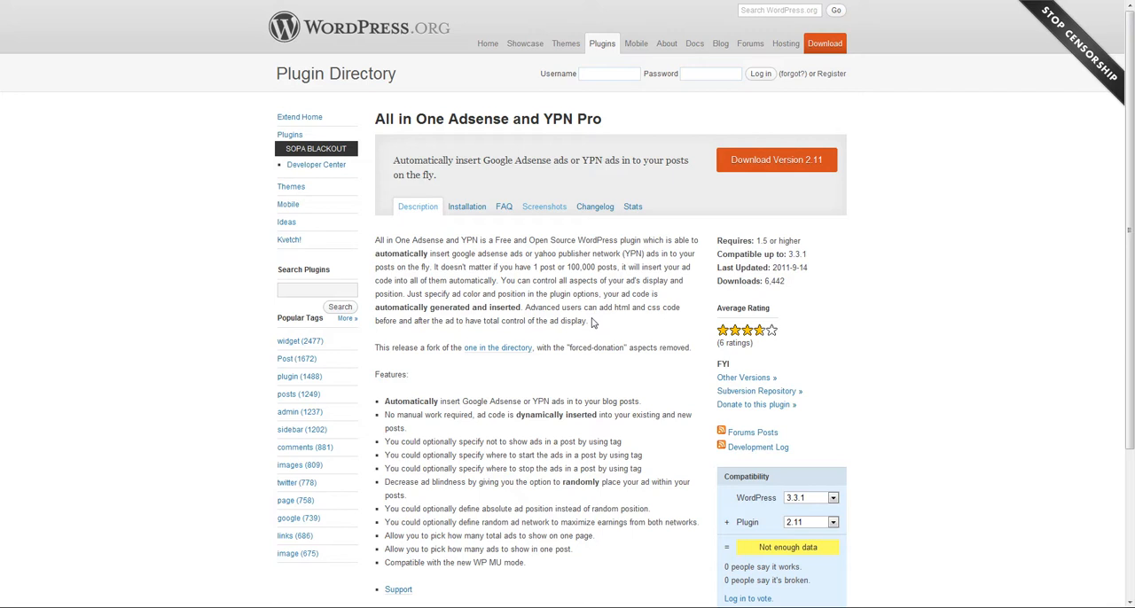
pyautogui.moveTo(550, 402)
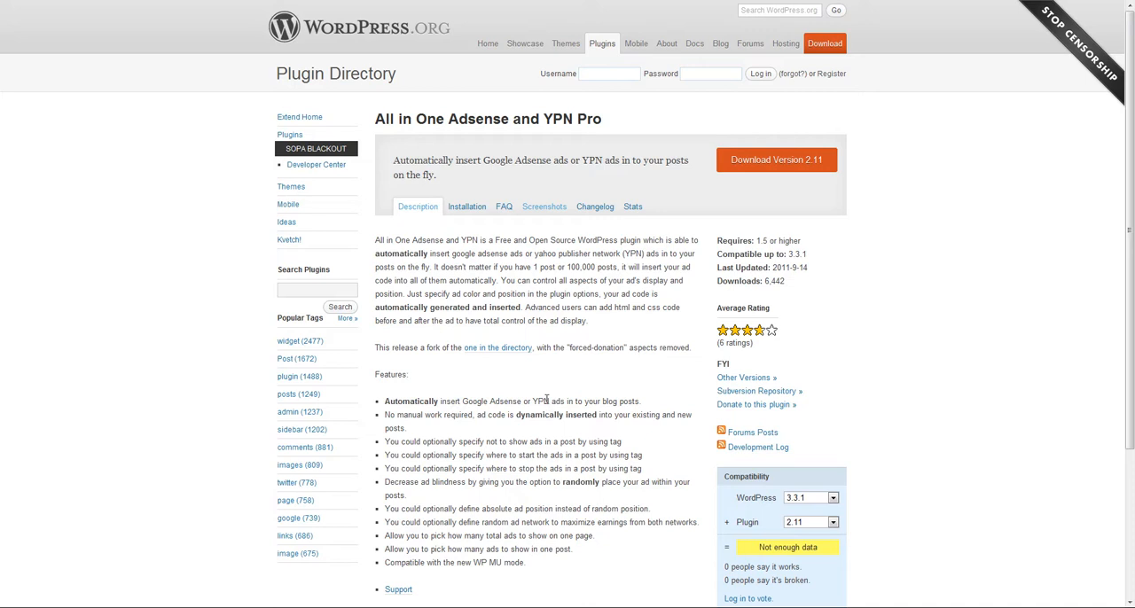
pyautogui.moveTo(202, 232)
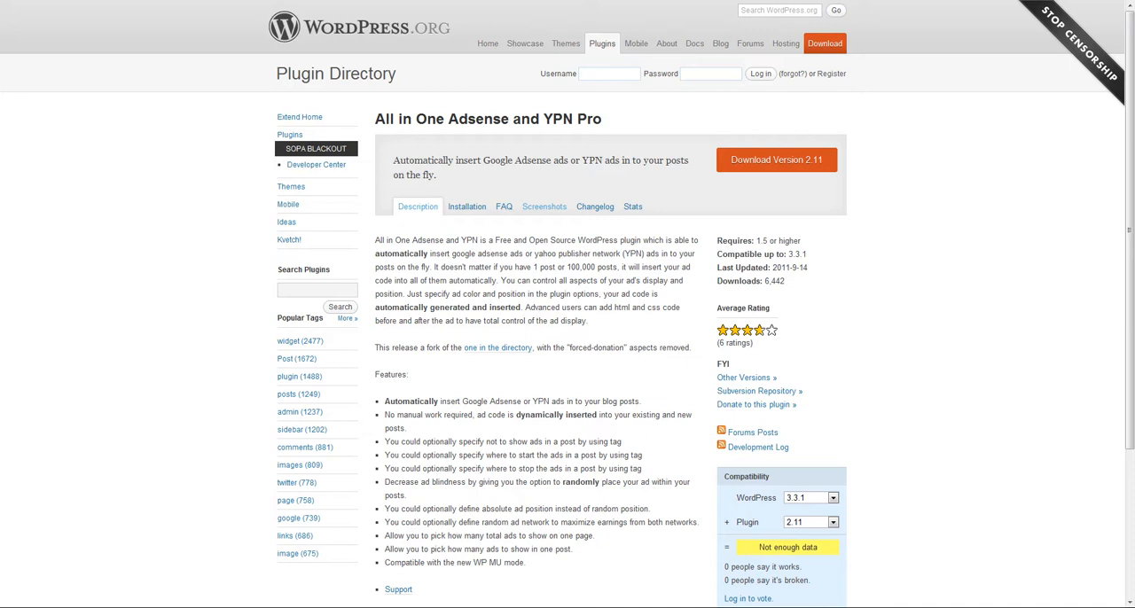
pyautogui.moveTo(213, 241)
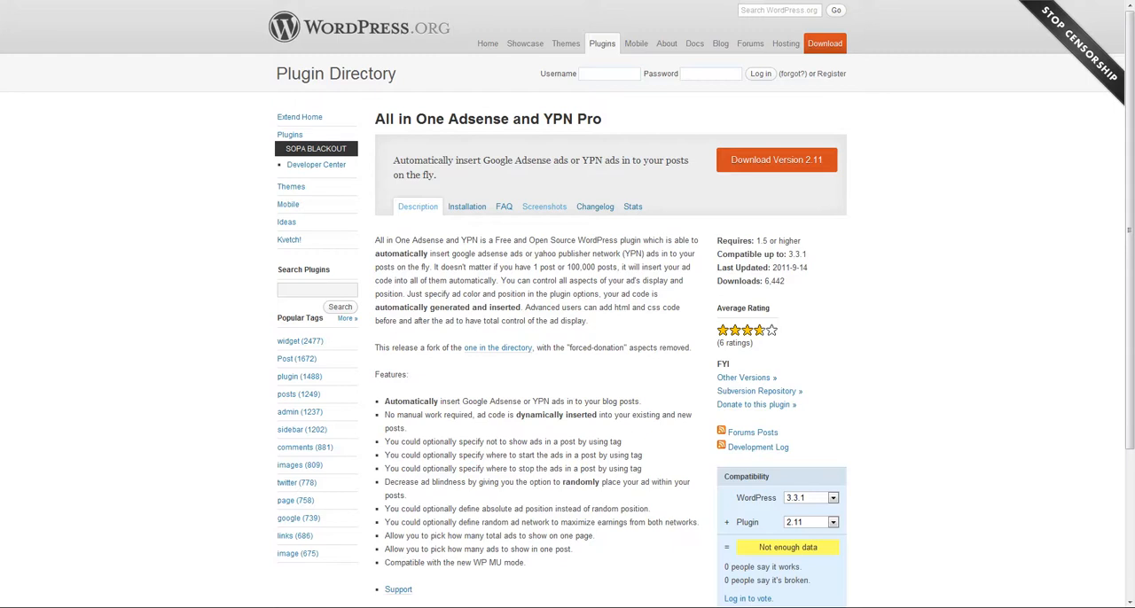
pyautogui.moveTo(177, 188)
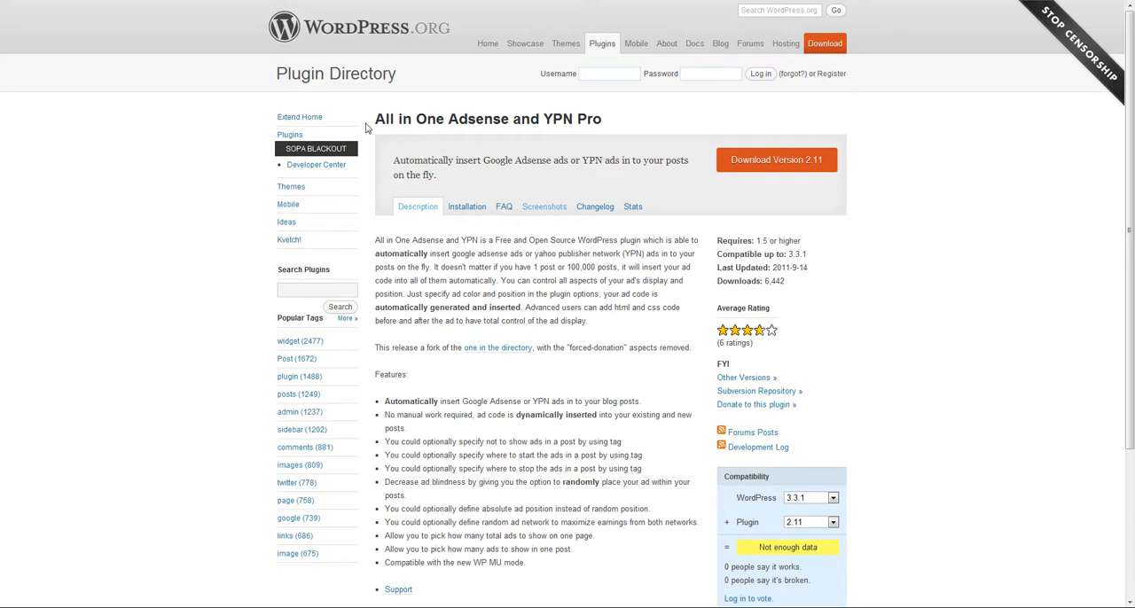
pyautogui.moveTo(603, 92)
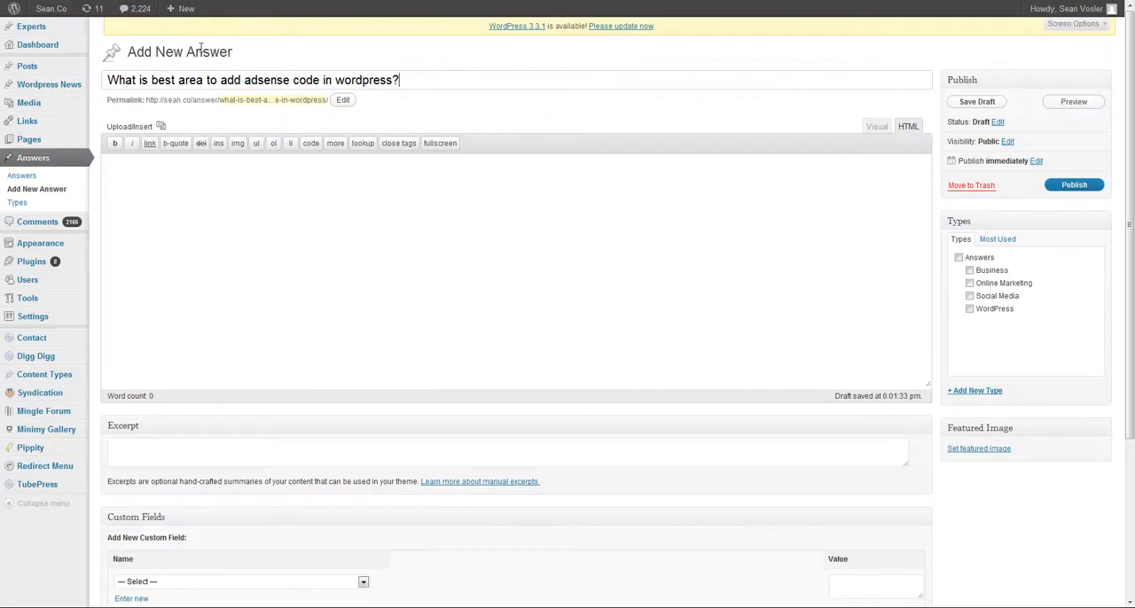
pyautogui.moveTo(509, 110)
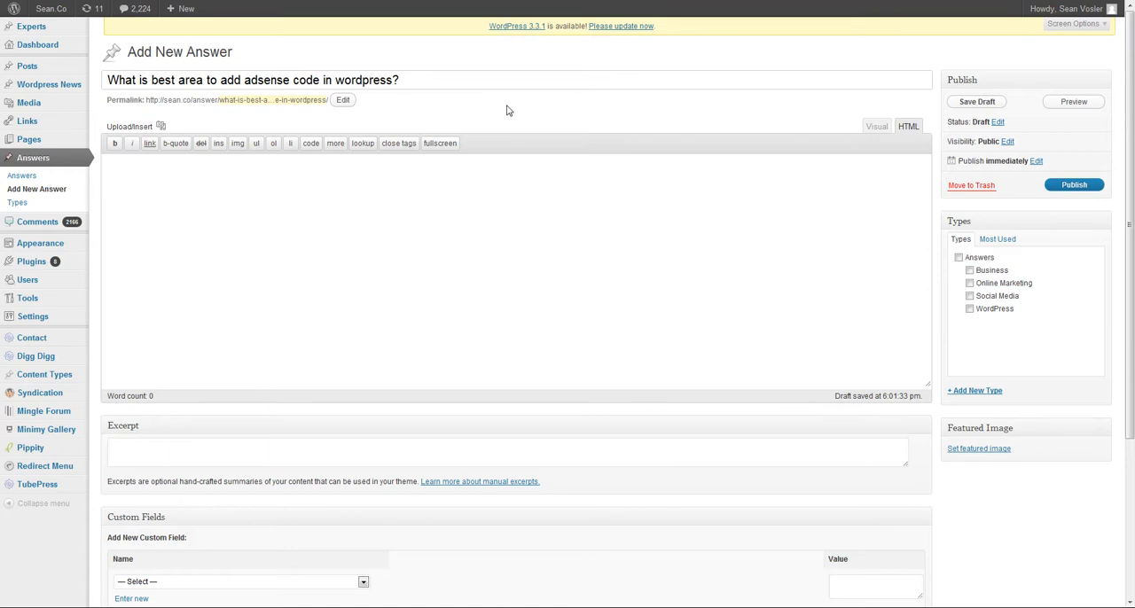
# Switch to the WordPress tab with the 'What is best area to add adsense code in wordpress?' draft
pyautogui.click(408, 78)
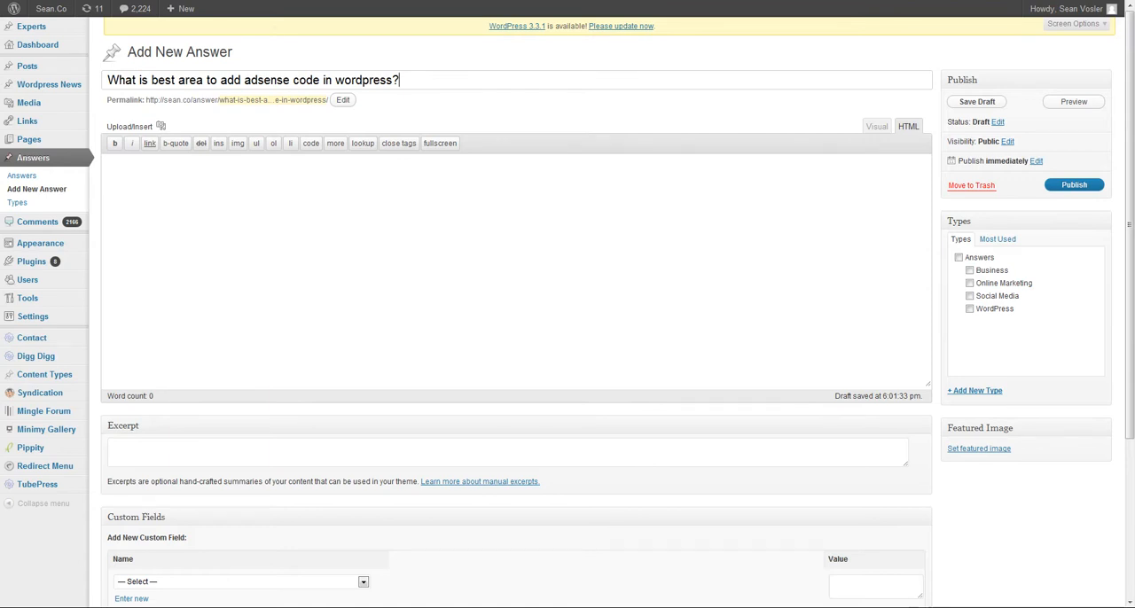